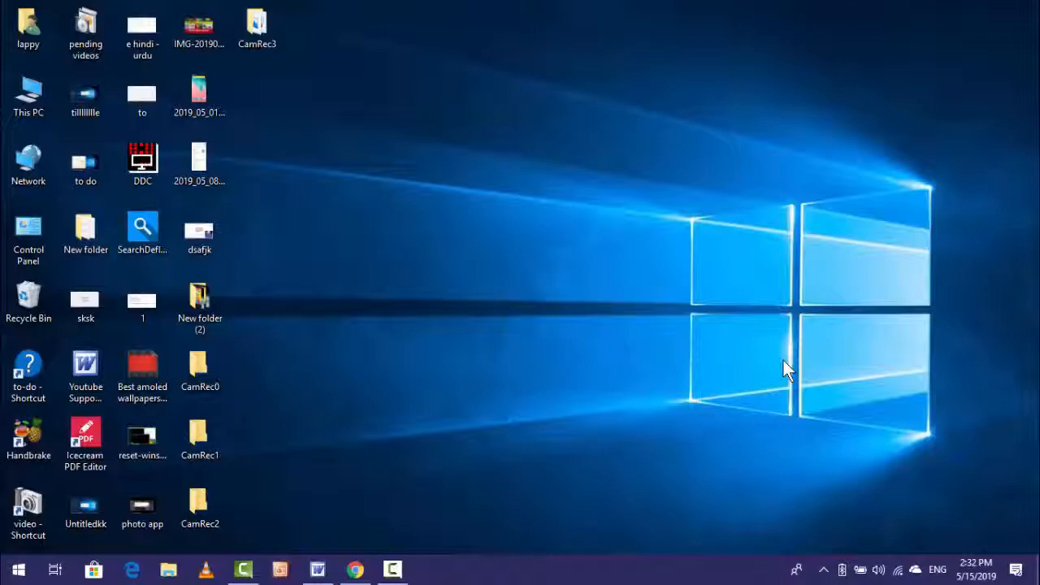
- Start a new desktop shortcut, bringing up the Create Shortcut wizard
left_click(16, 569)
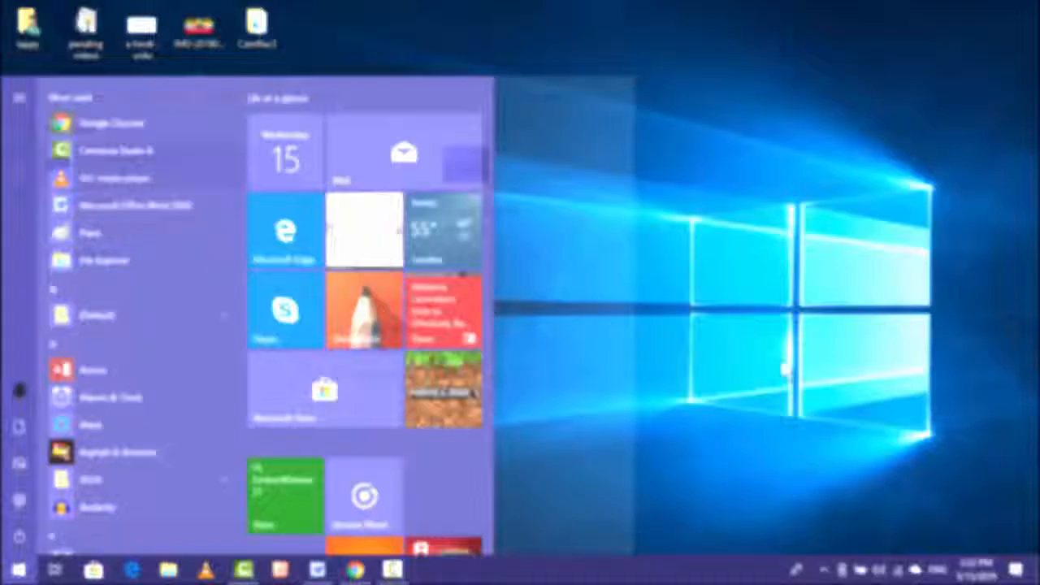
type("cm")
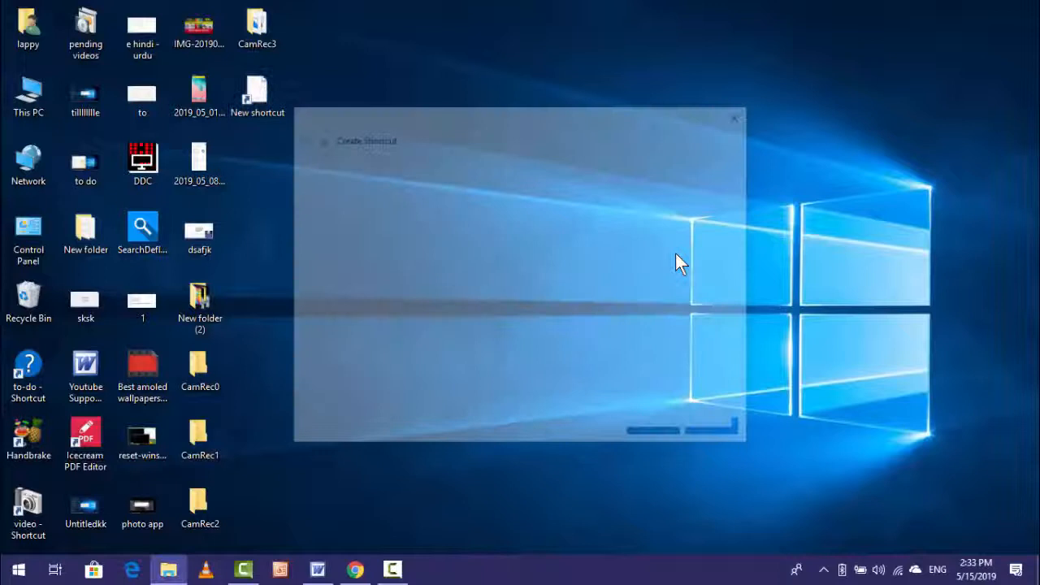
- Point the new shortcut at cmd.exe and advance to the naming step
type("cmd.")
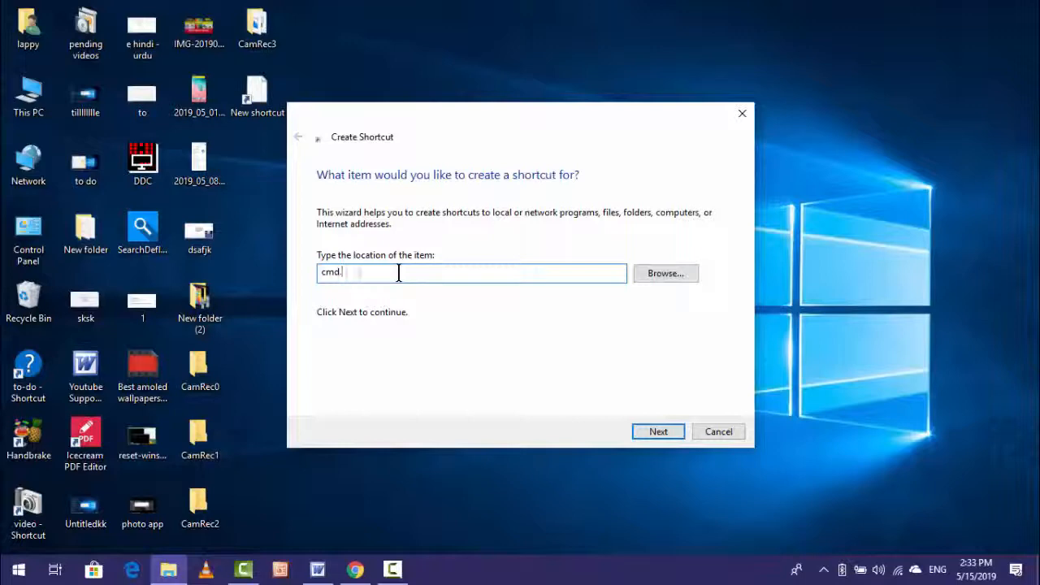
left_click(657, 432)
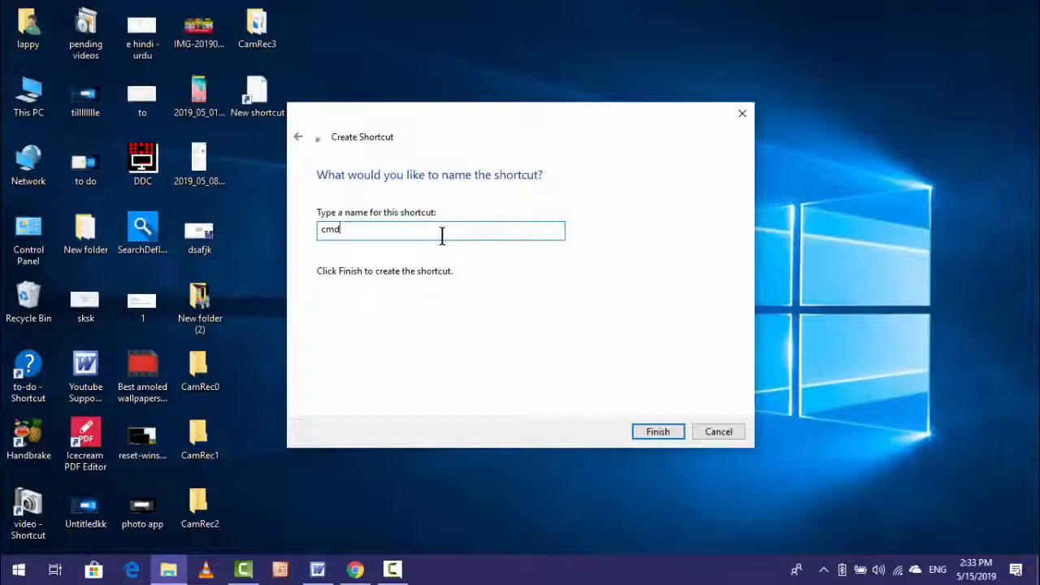
- Keep the default name 'cmd' and finish the wizard
left_click(657, 431)
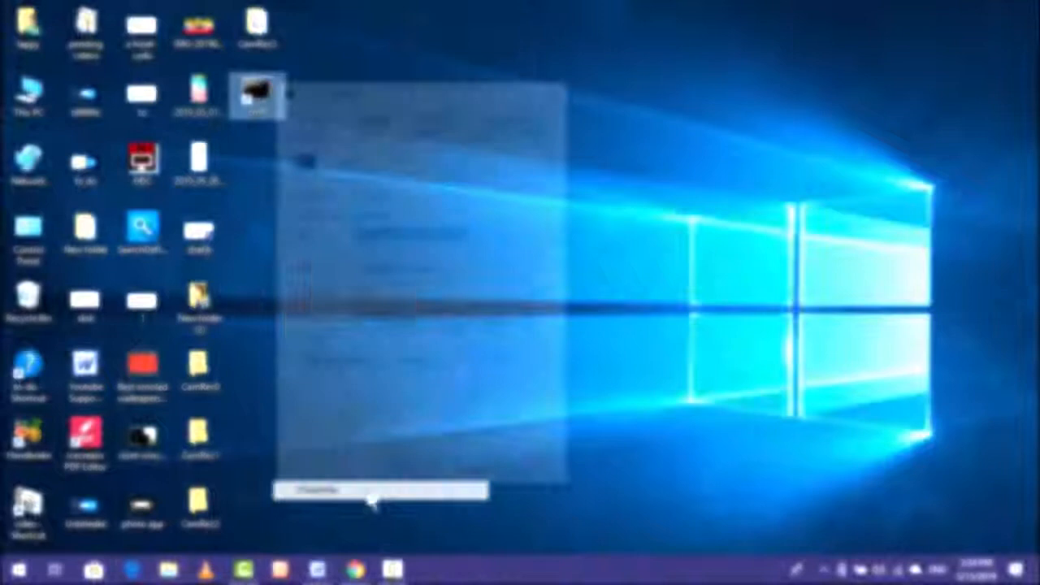
- Bring up the cmd shortcut's Properties and its Advanced options
left_click(501, 361)
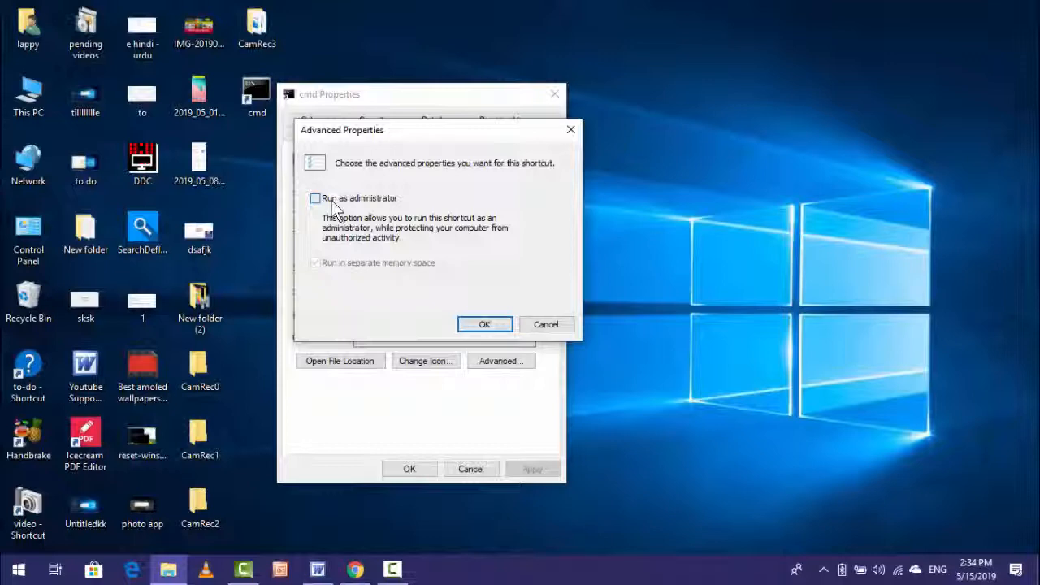